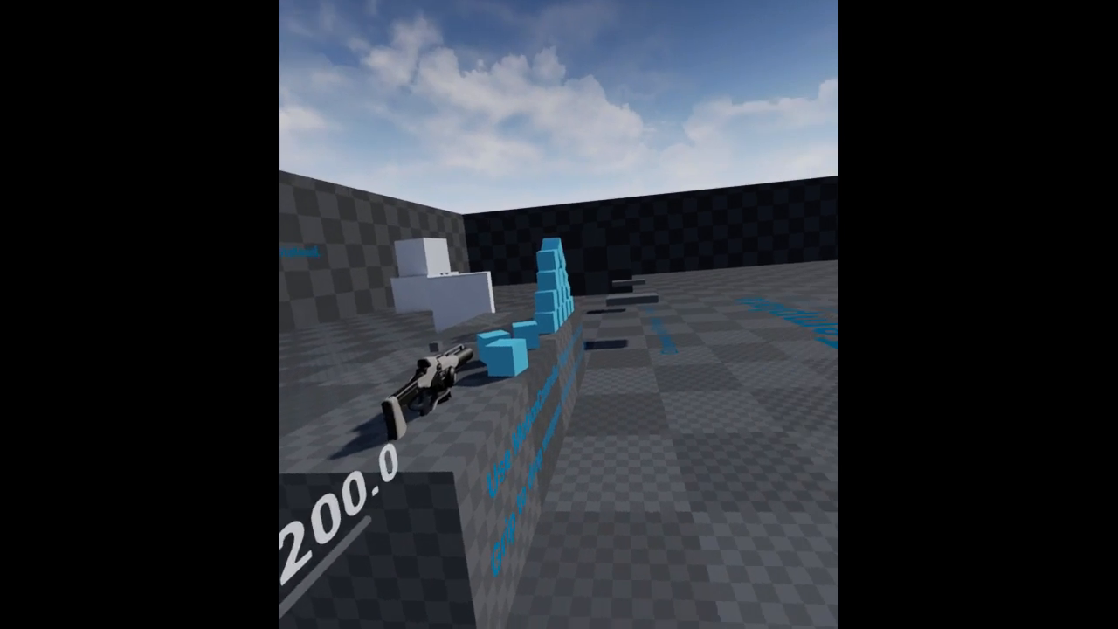
mouse_move(559, 314)
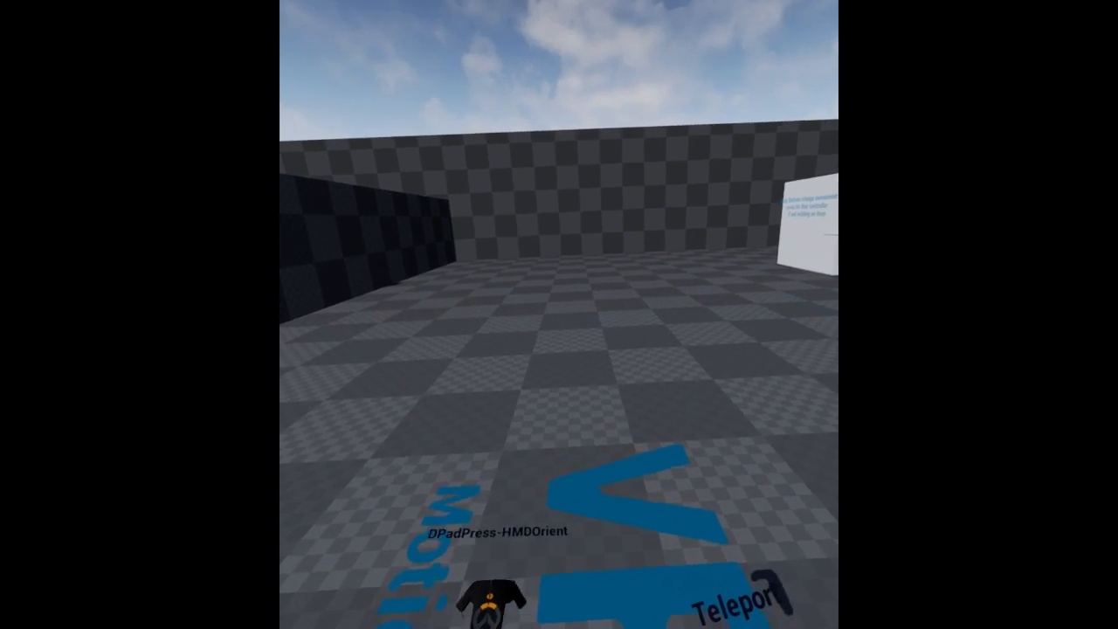
mouse_move(559, 314)
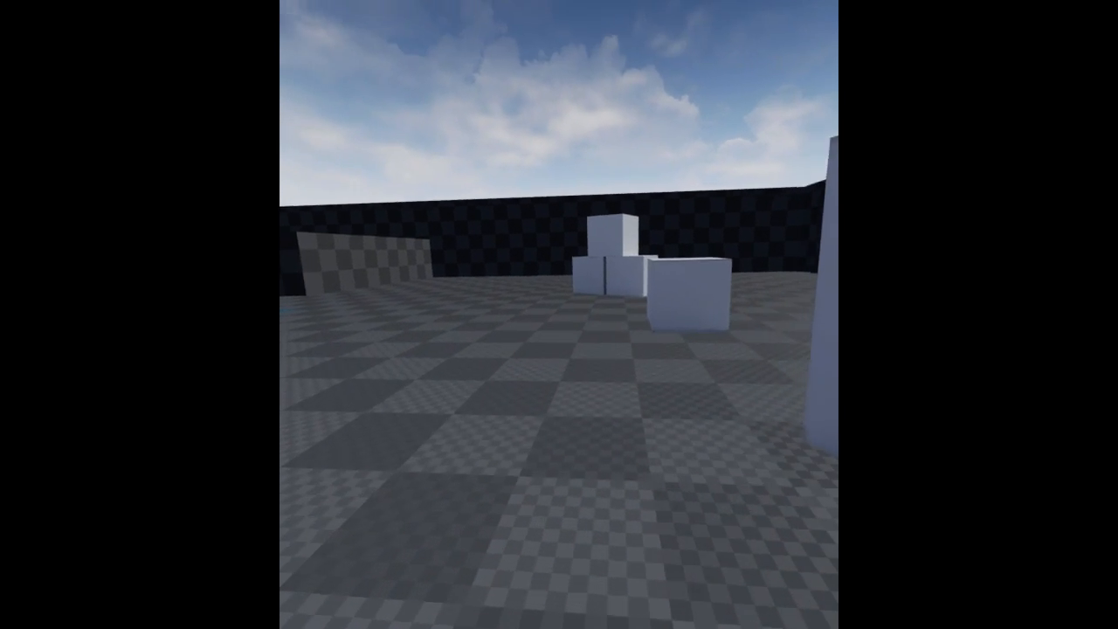
mouse_move(559, 314)
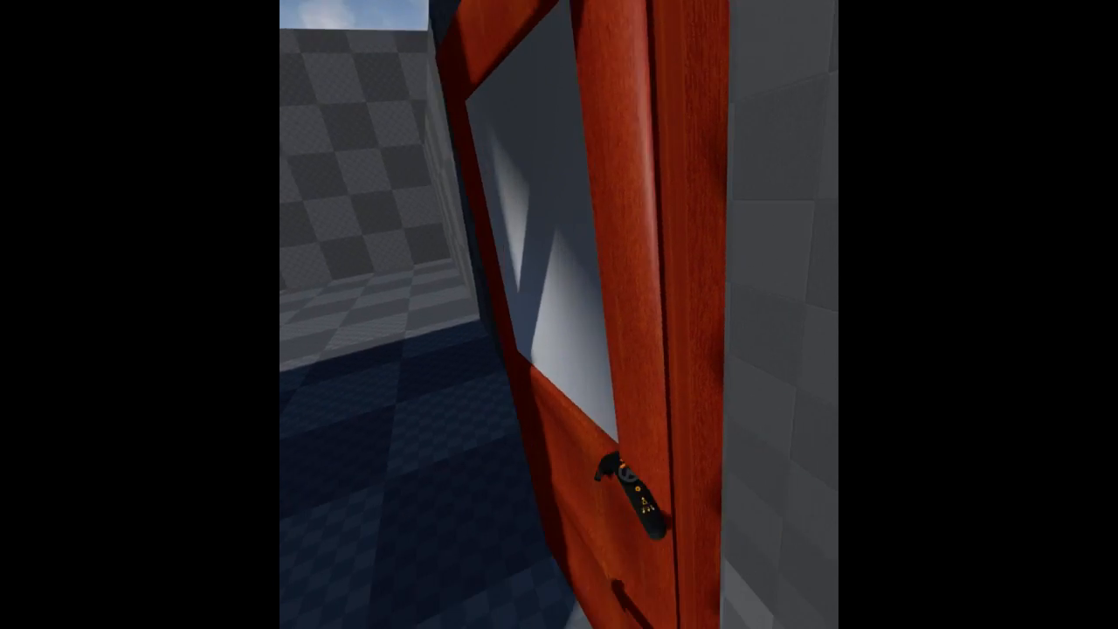
mouse_move(560, 315)
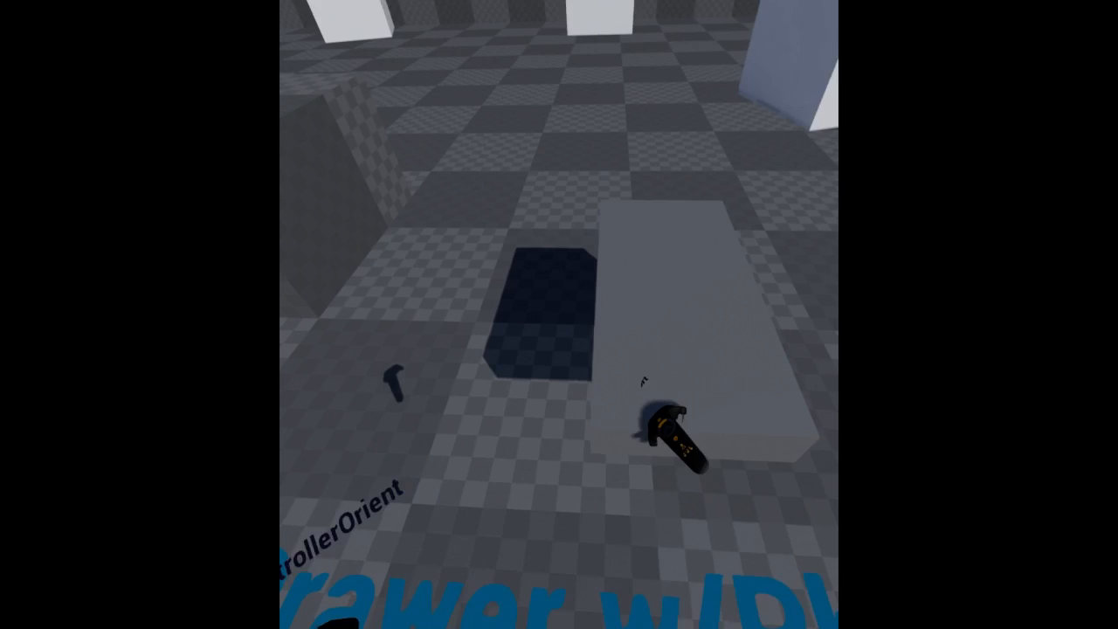
mouse_move(560, 315)
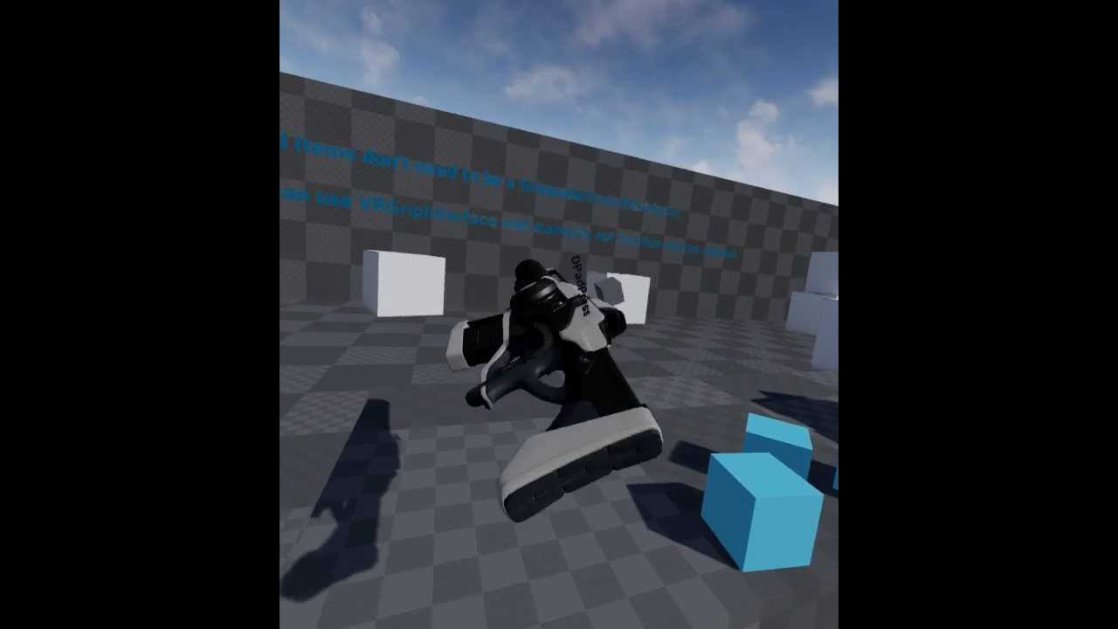
mouse_move(559, 314)
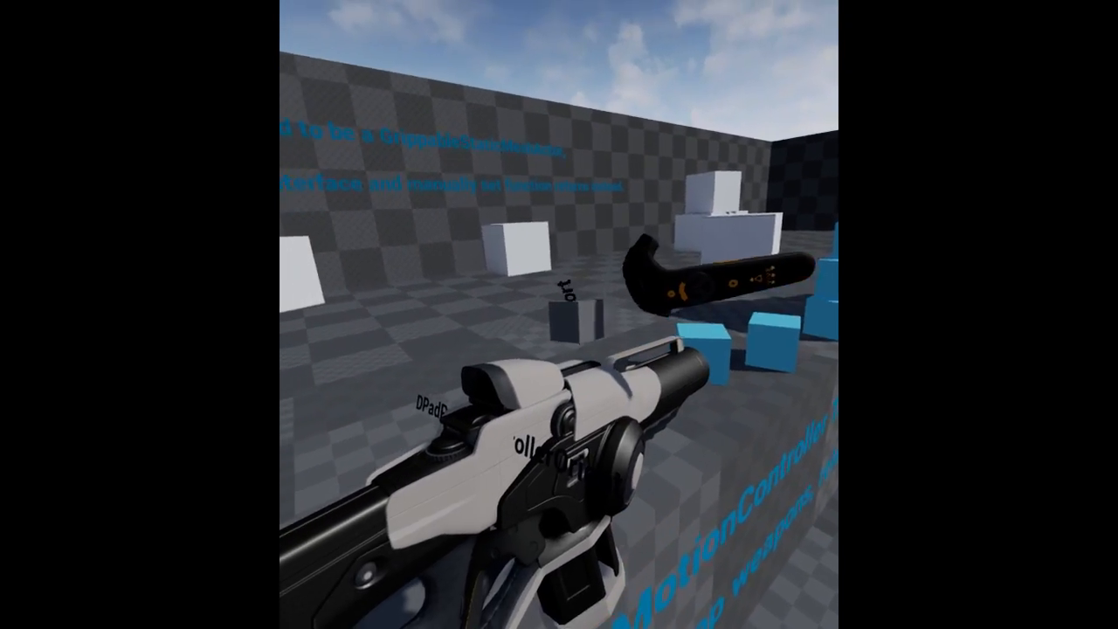
mouse_move(559, 314)
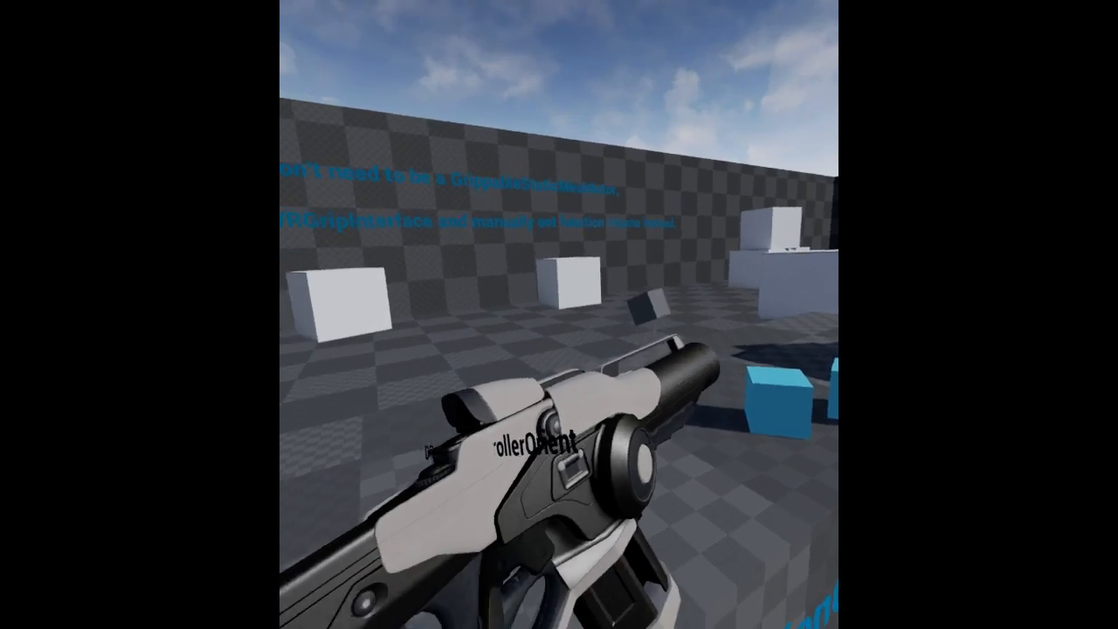
mouse_move(559, 315)
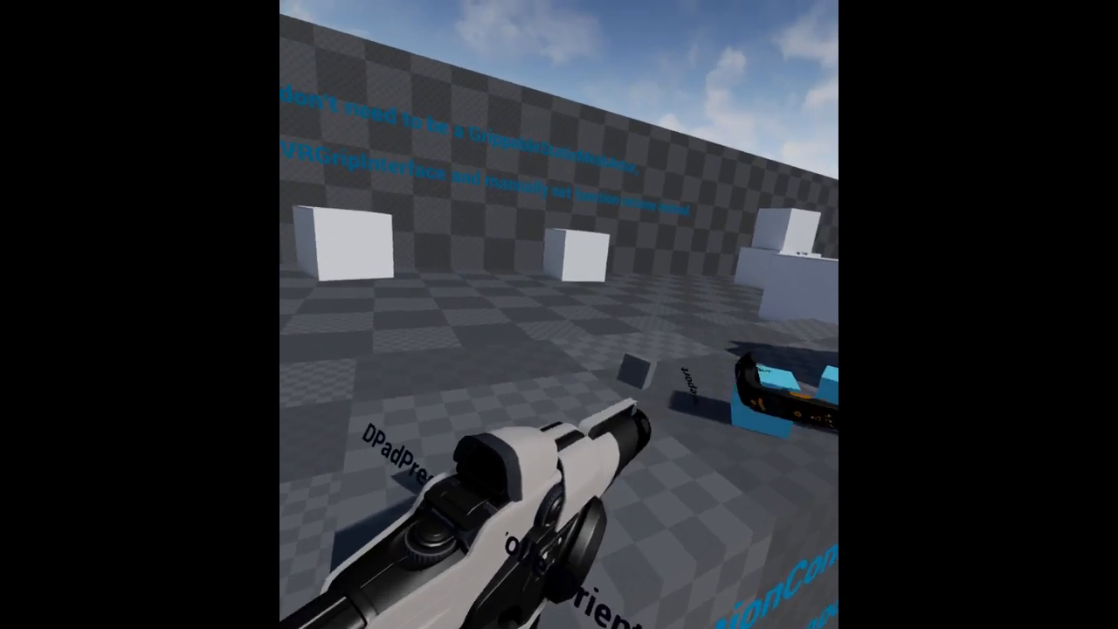
mouse_move(559, 314)
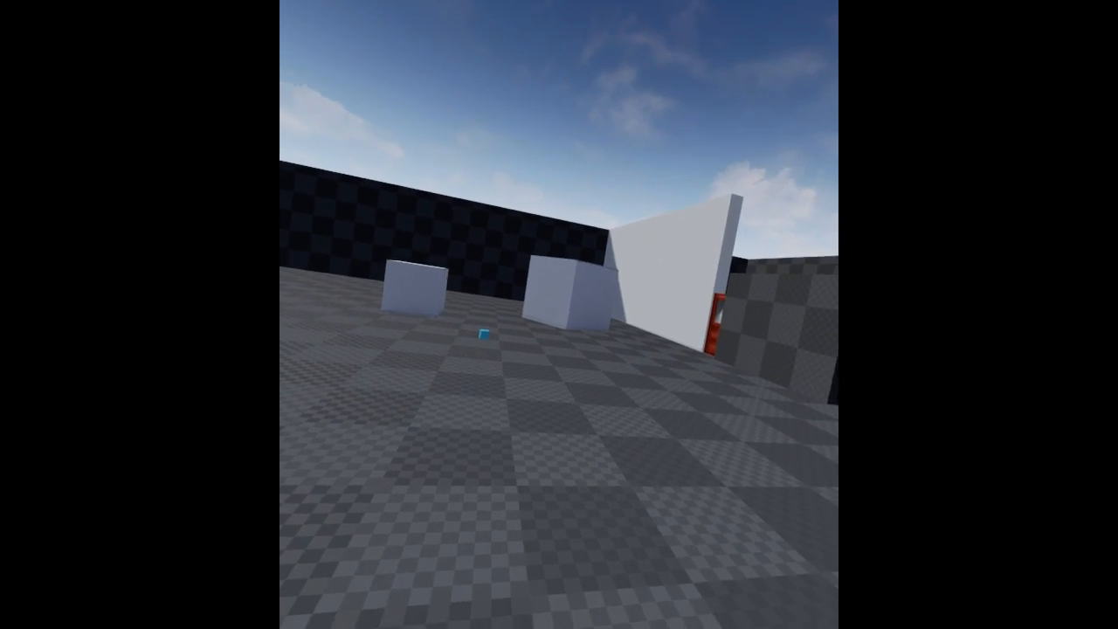
mouse_move(559, 314)
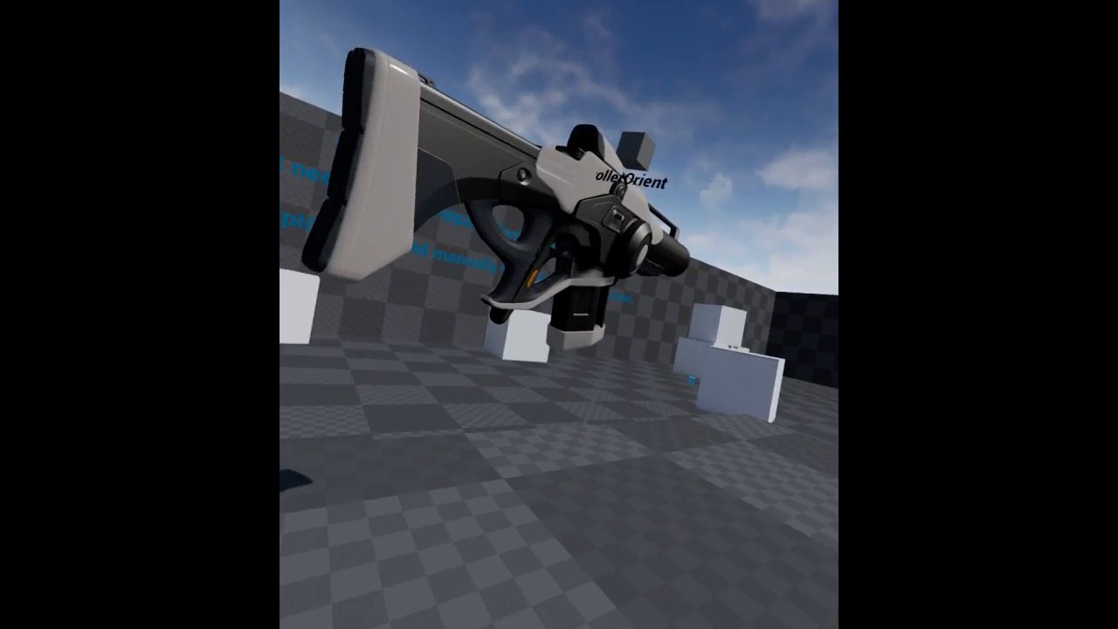
mouse_move(560, 314)
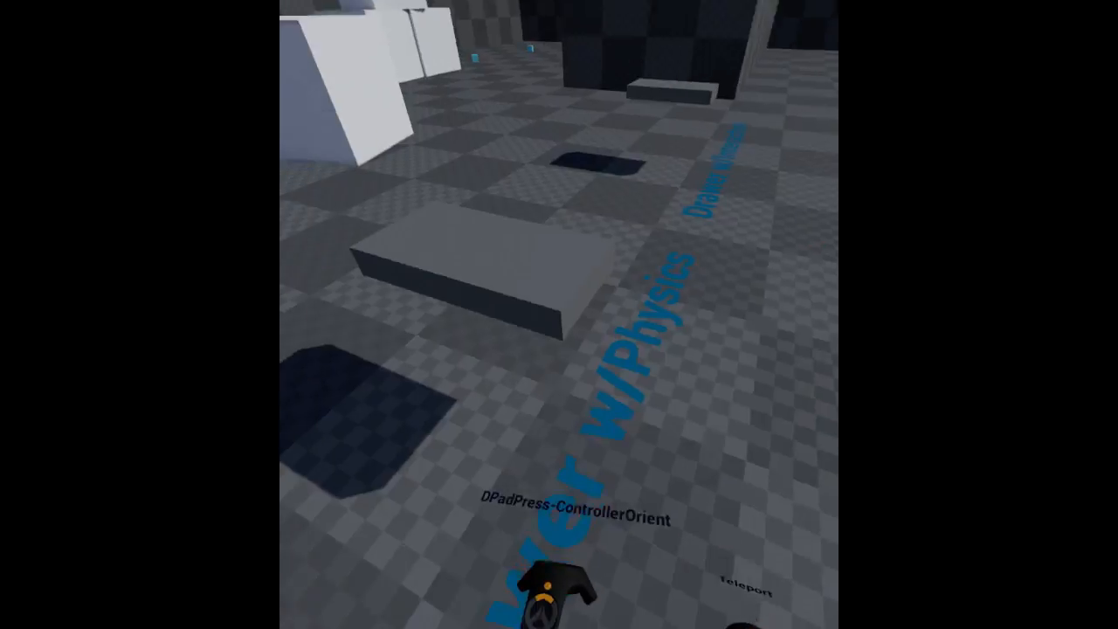
mouse_move(559, 315)
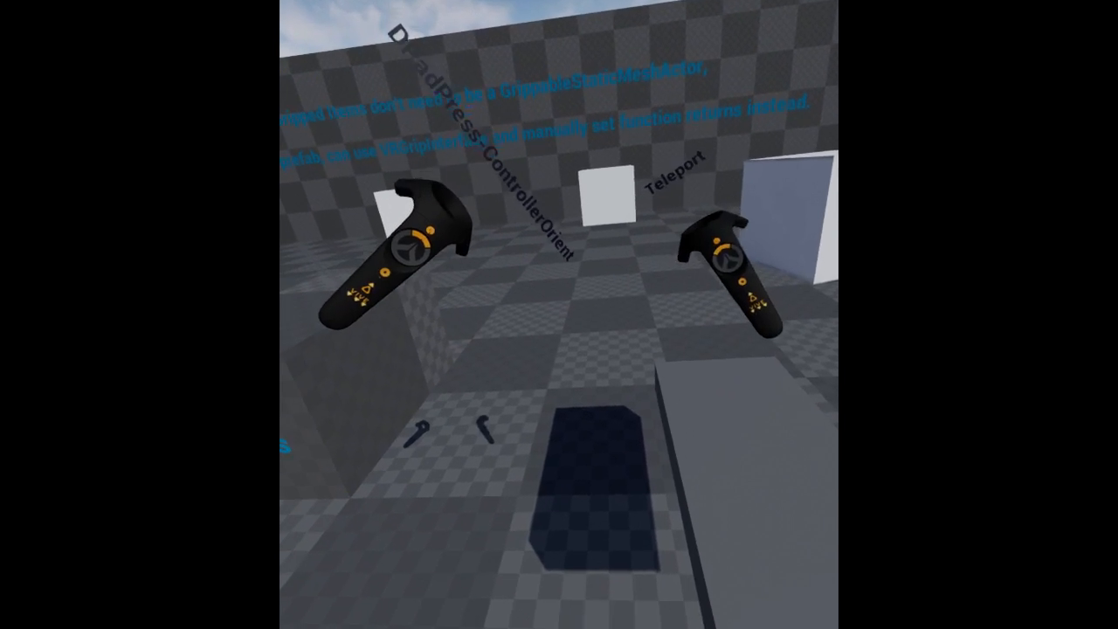
mouse_move(559, 314)
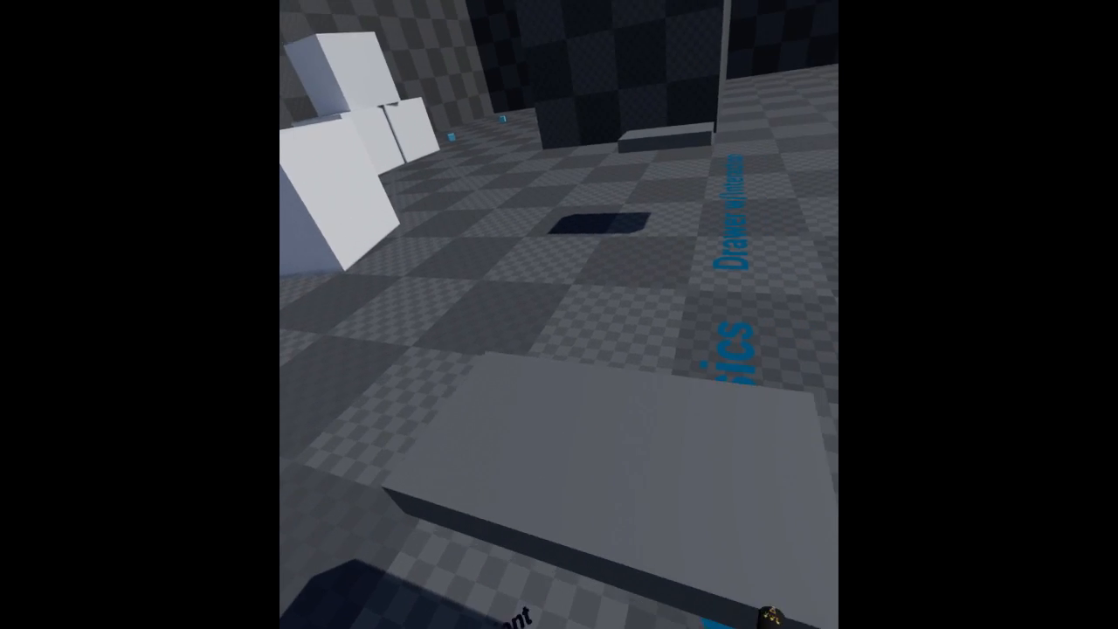